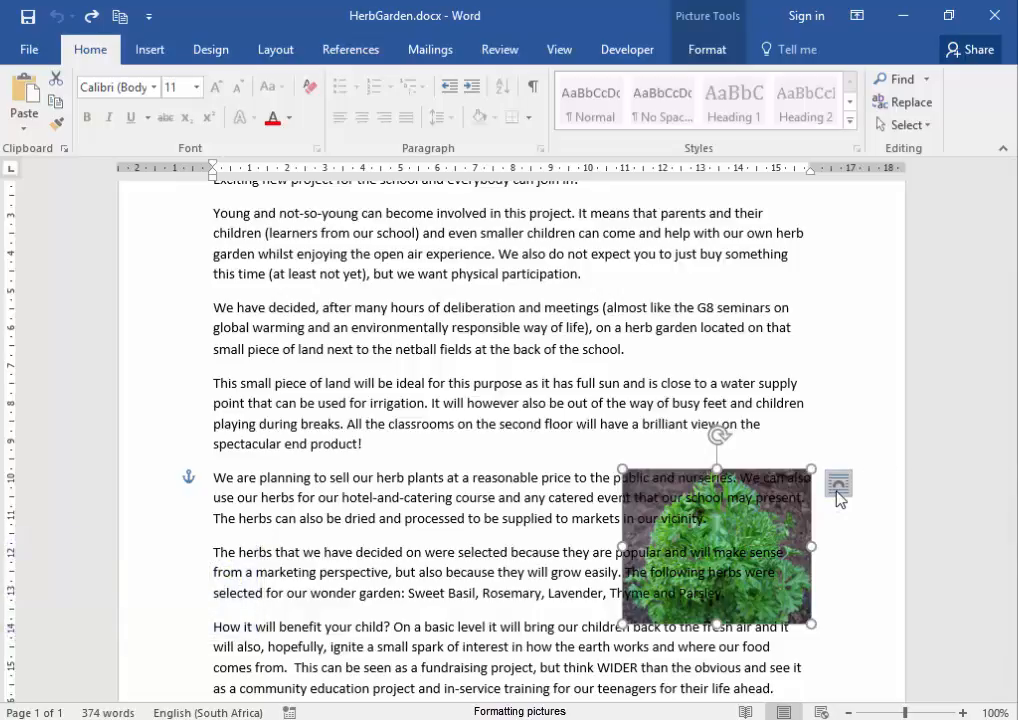
Give the parsley photo Square text wrapping from Layout Options
click(838, 484)
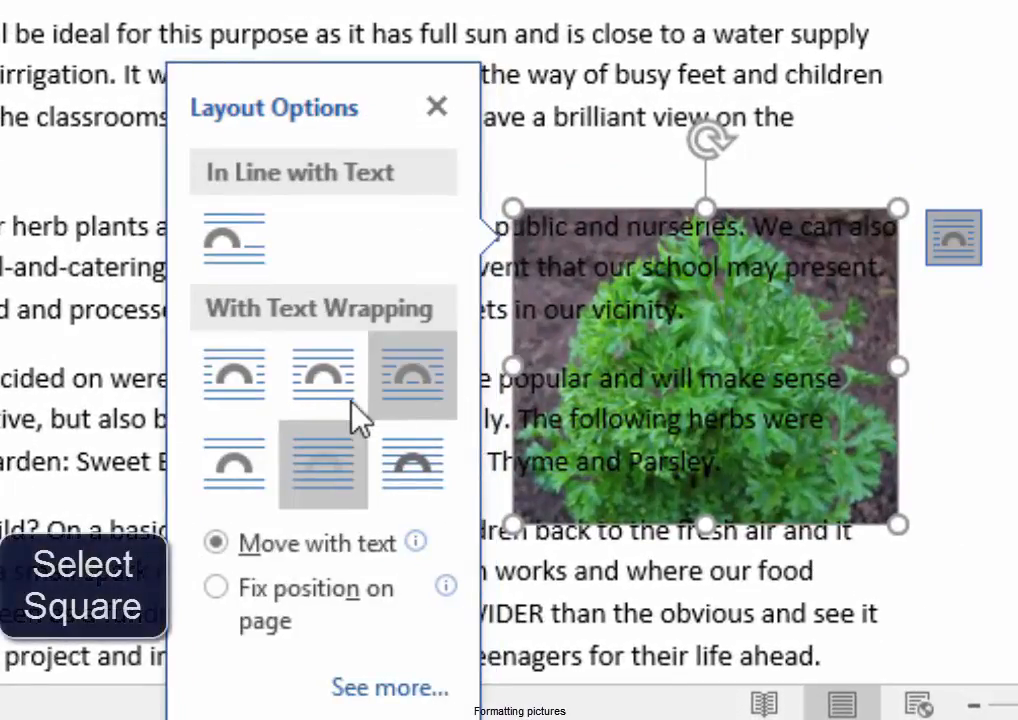
mouse_move(233, 375)
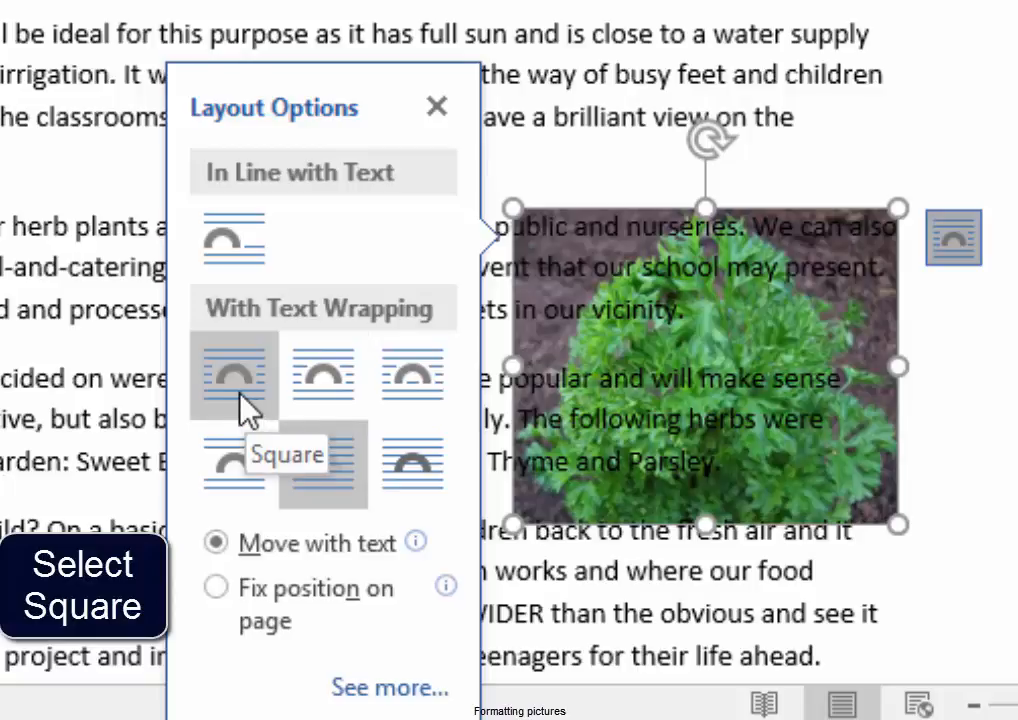
mouse_move(322, 375)
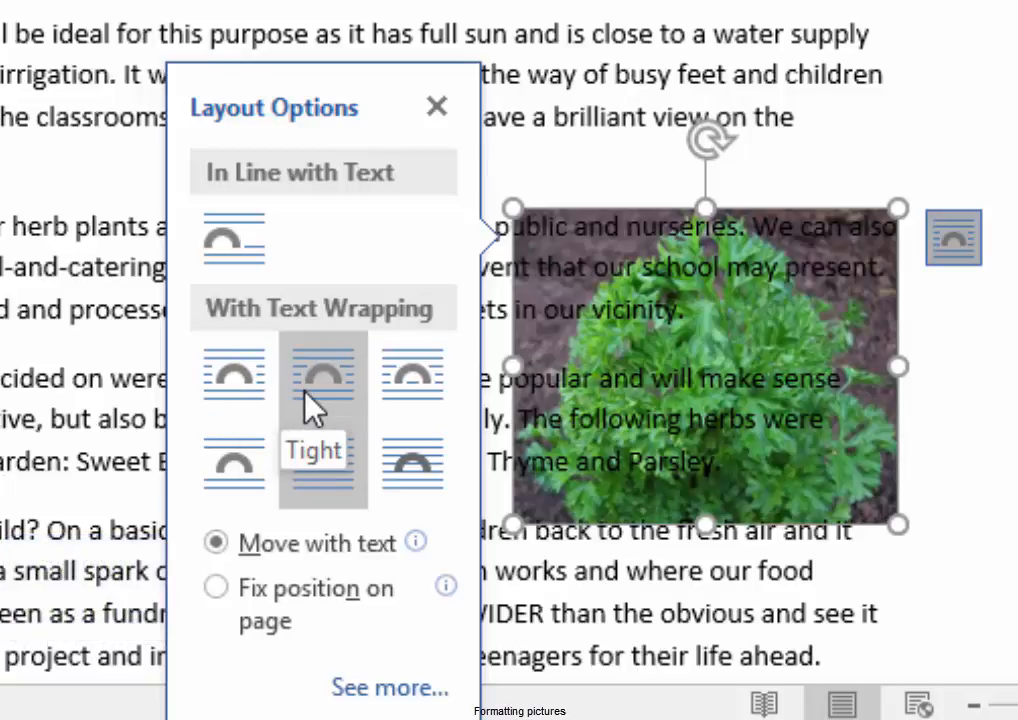
mouse_move(233, 375)
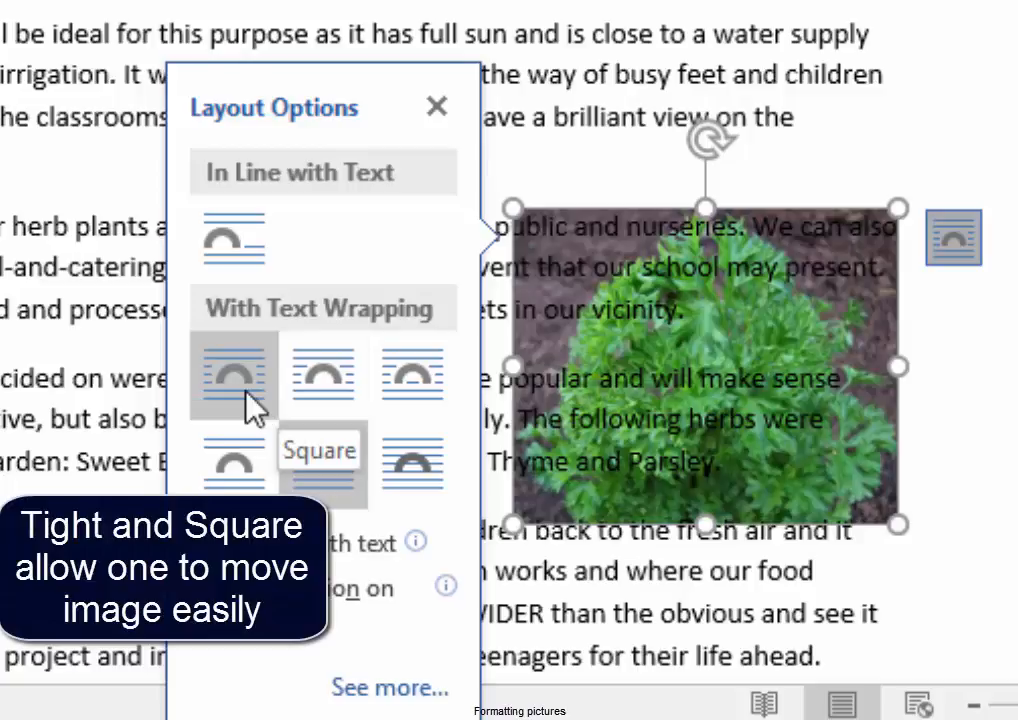
click(233, 374)
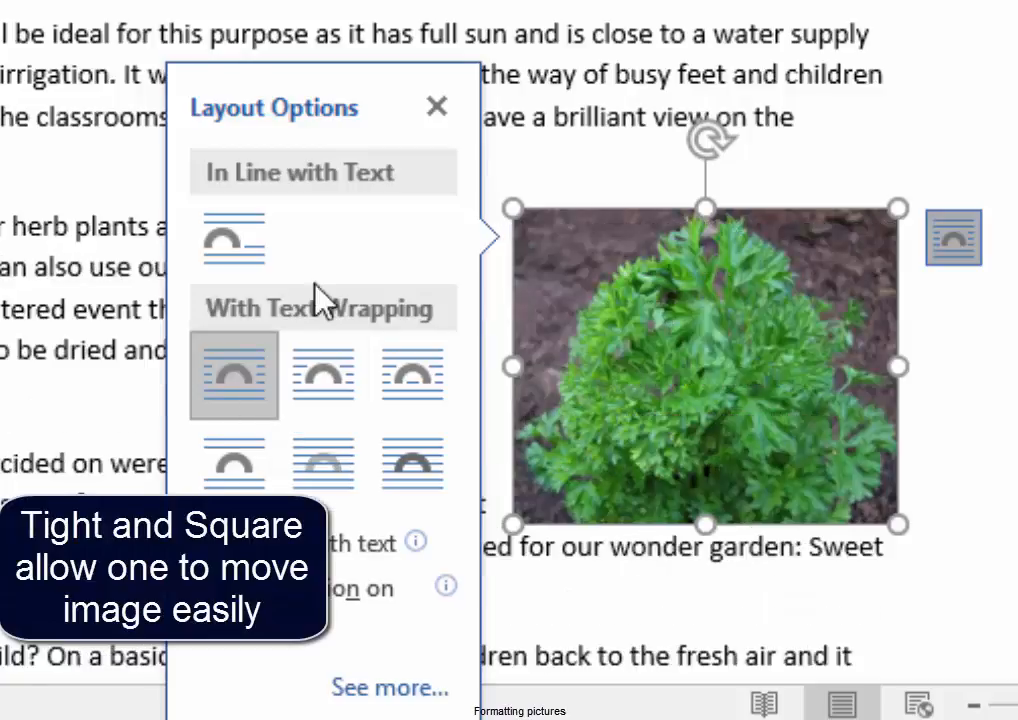
click(436, 106)
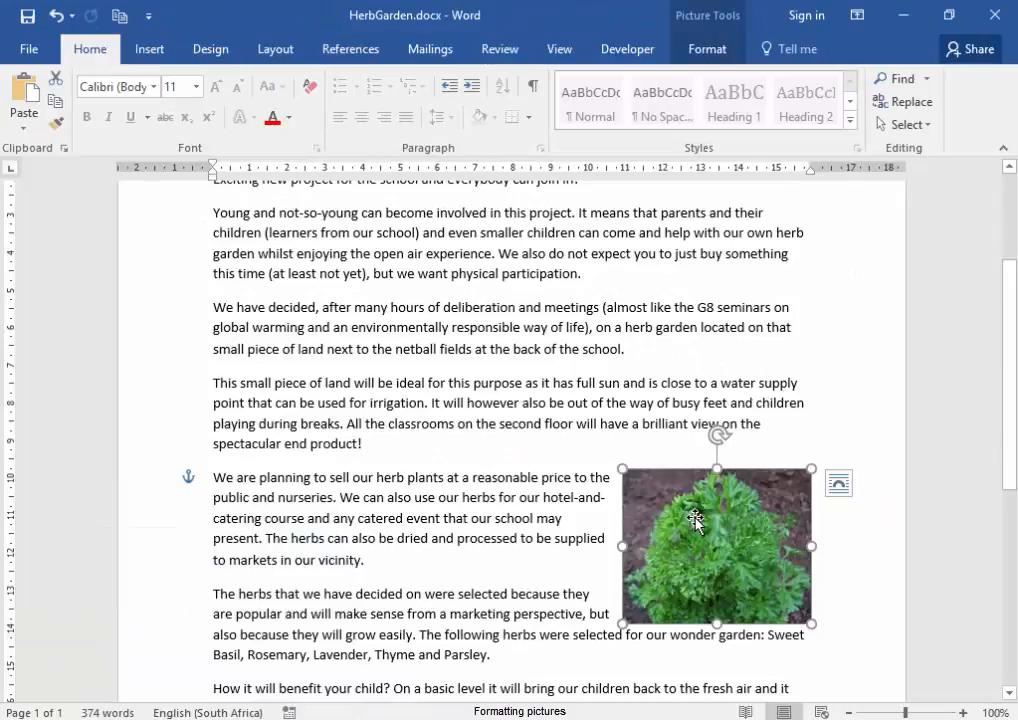
drag(715, 545, 585, 545)
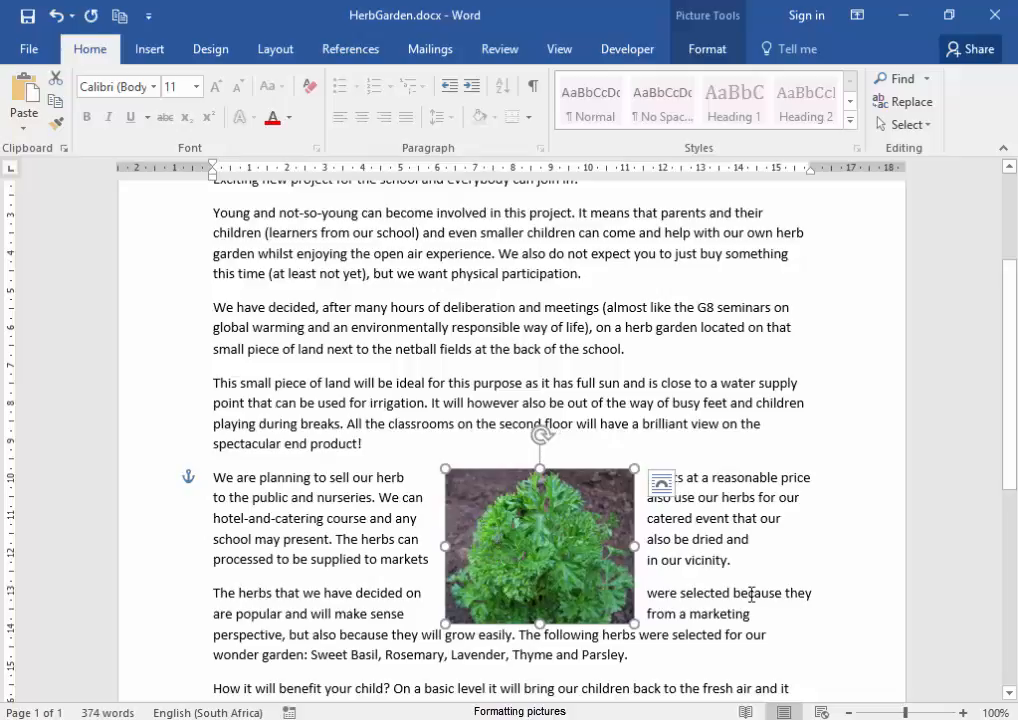
drag(540, 543, 648, 550)
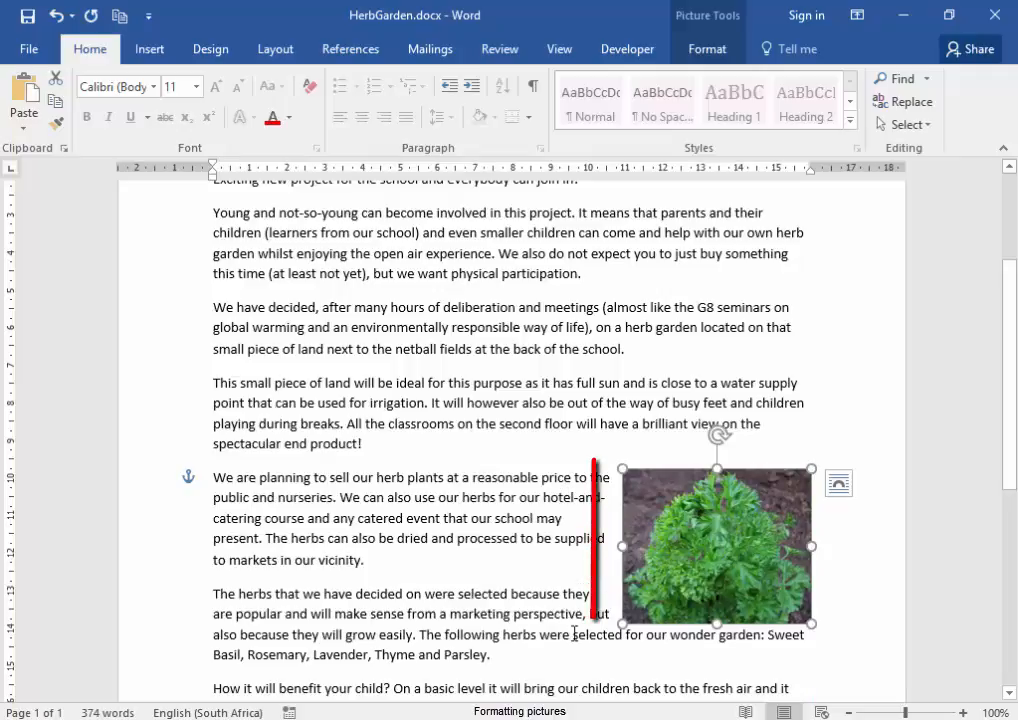
click(597, 654)
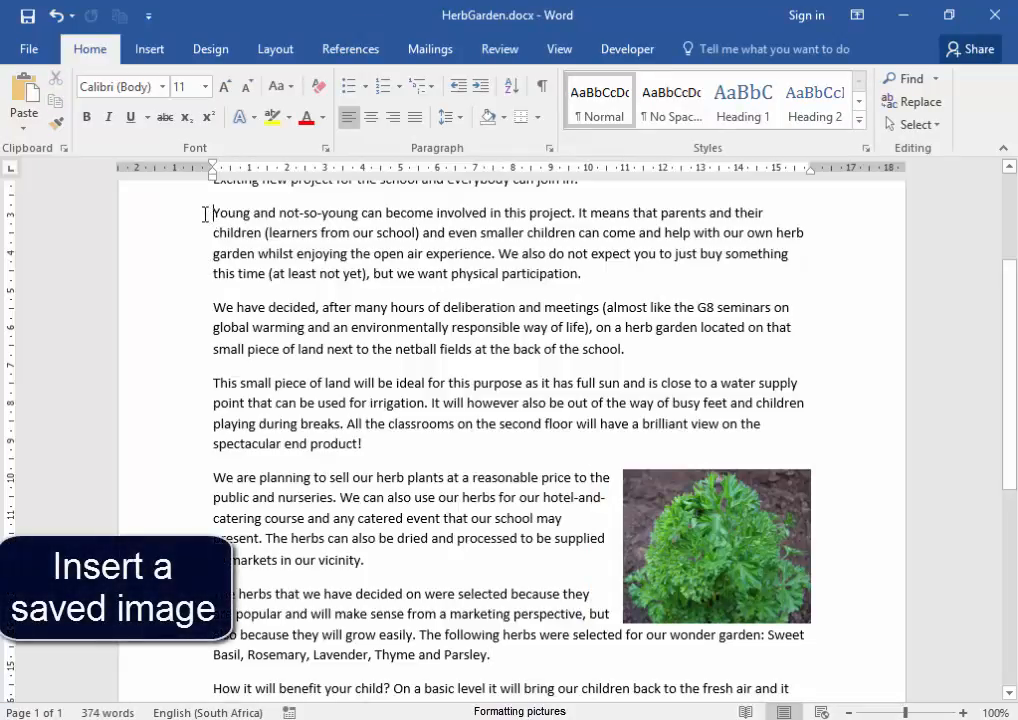
mouse_move(149, 48)
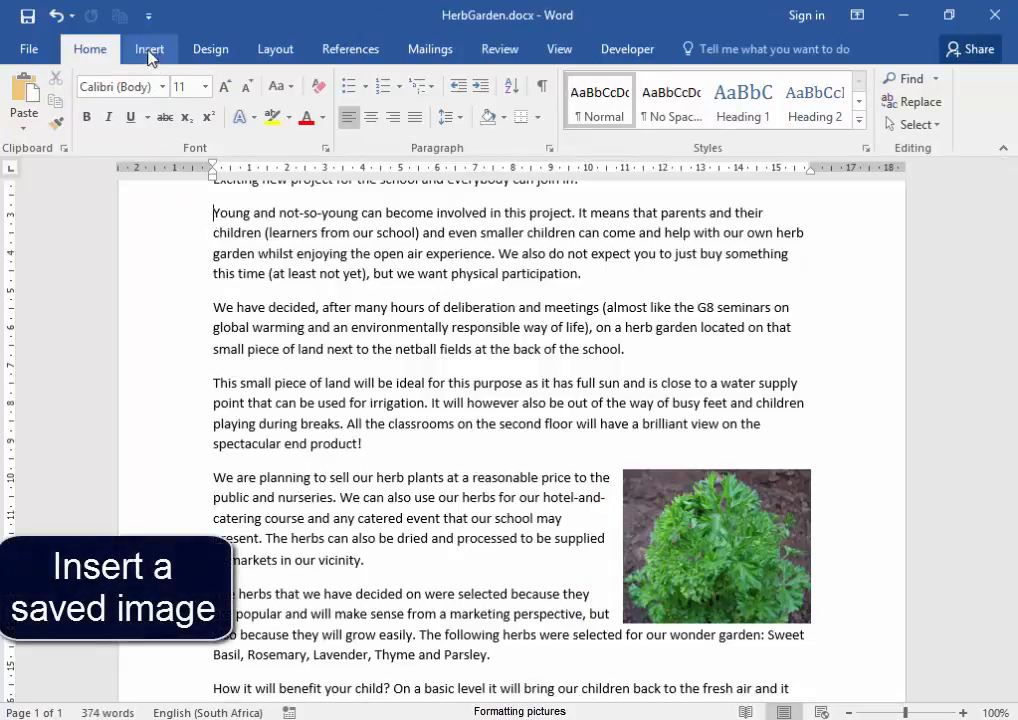
Insert Lavender.jpg at the start of the 'Young and not-so-young' paragraph
click(149, 48)
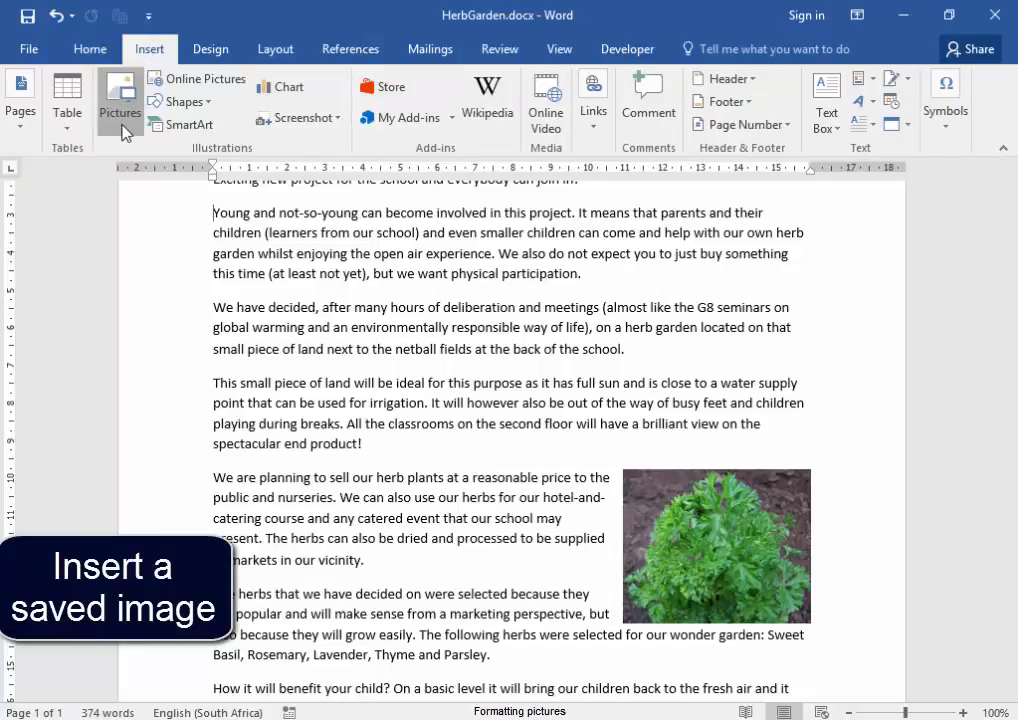
click(119, 95)
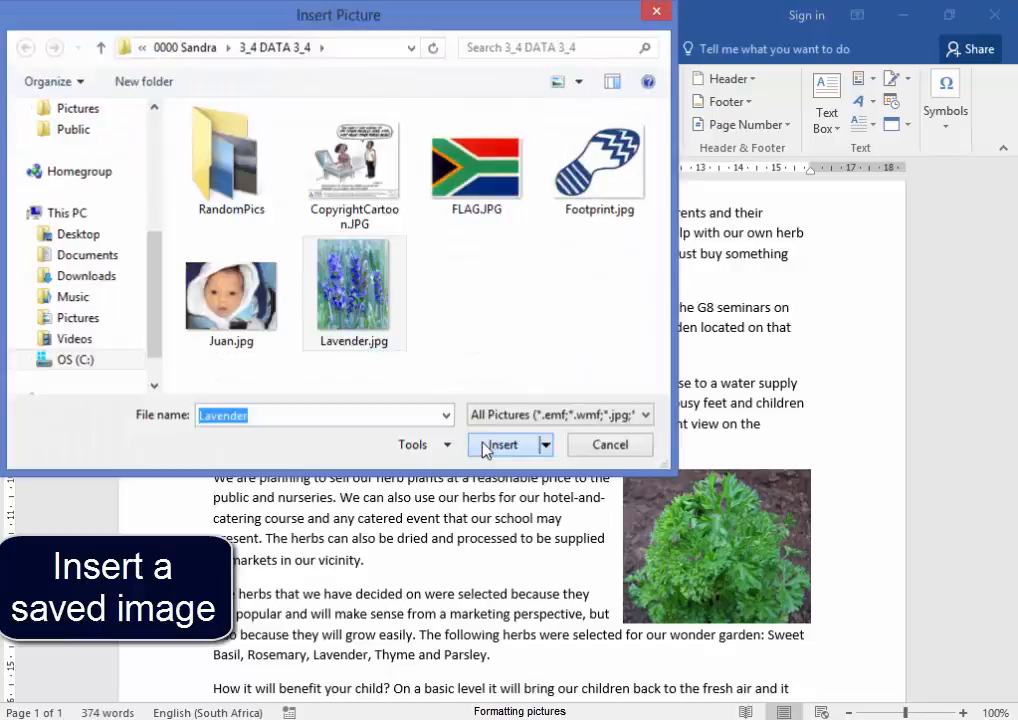
click(503, 444)
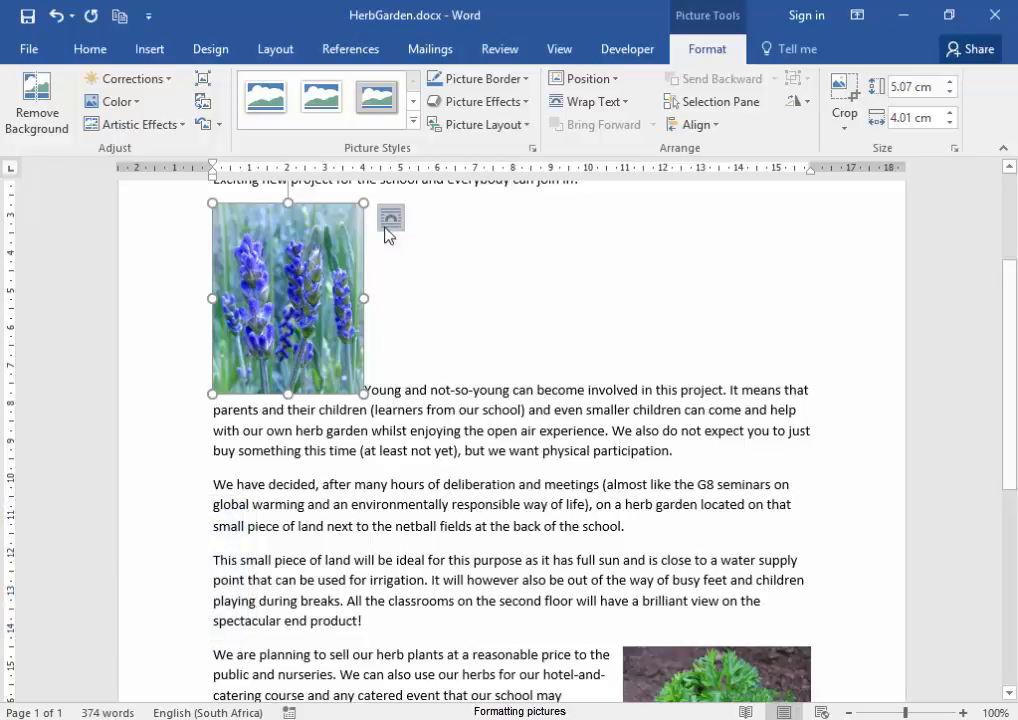
mouse_move(390, 218)
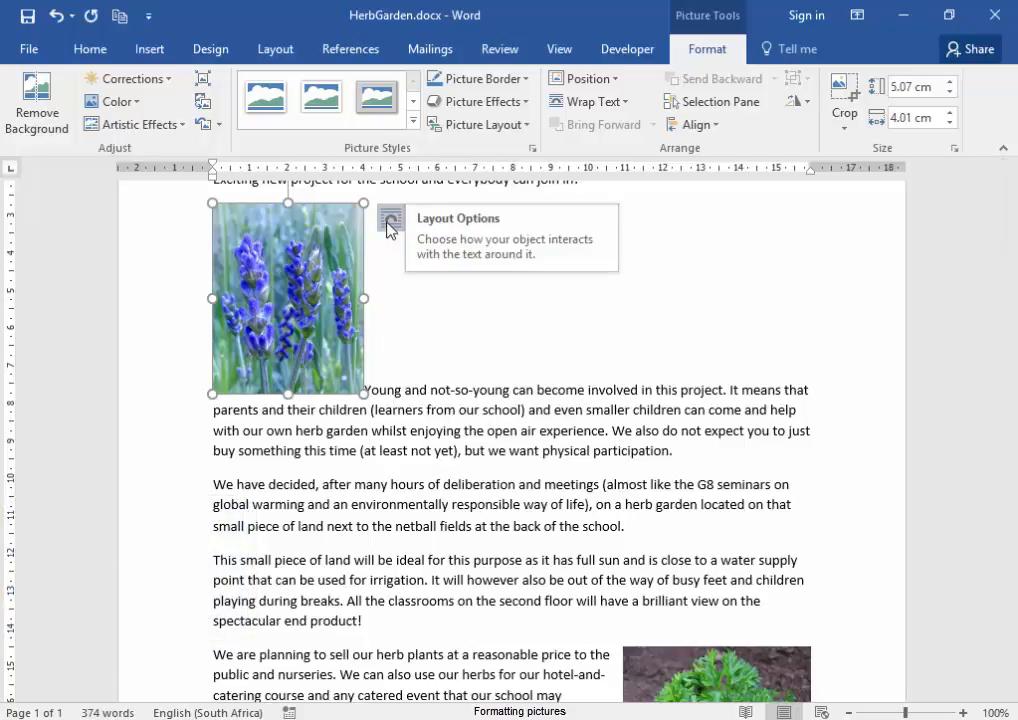
Set the lavender photo's text wrapping to Tight
click(390, 218)
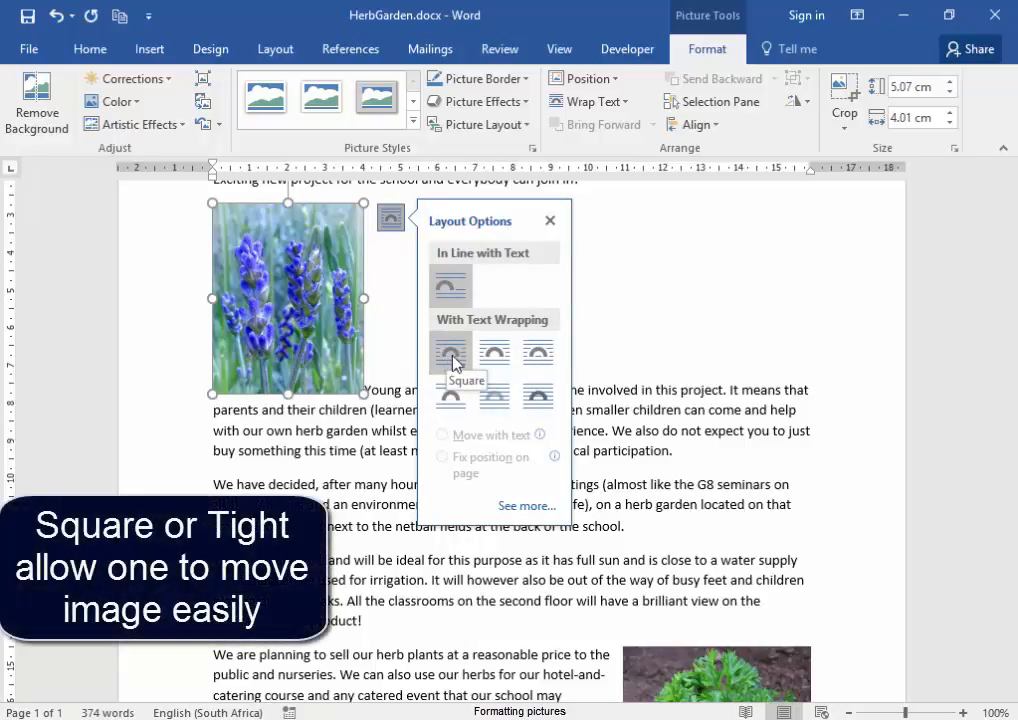
mouse_move(492, 353)
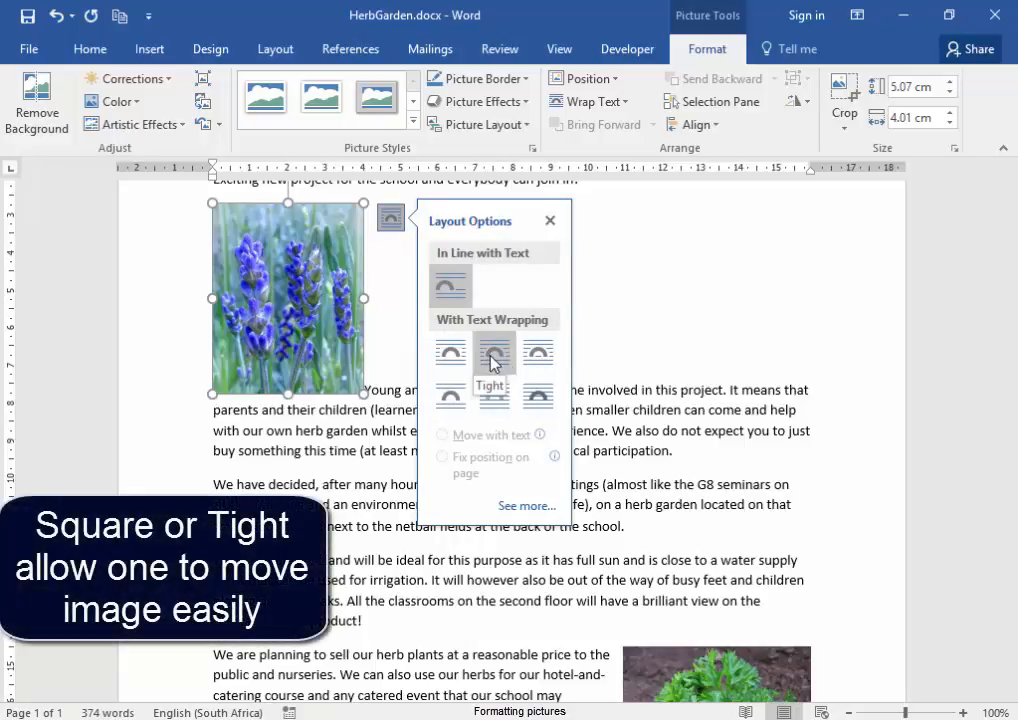
click(491, 351)
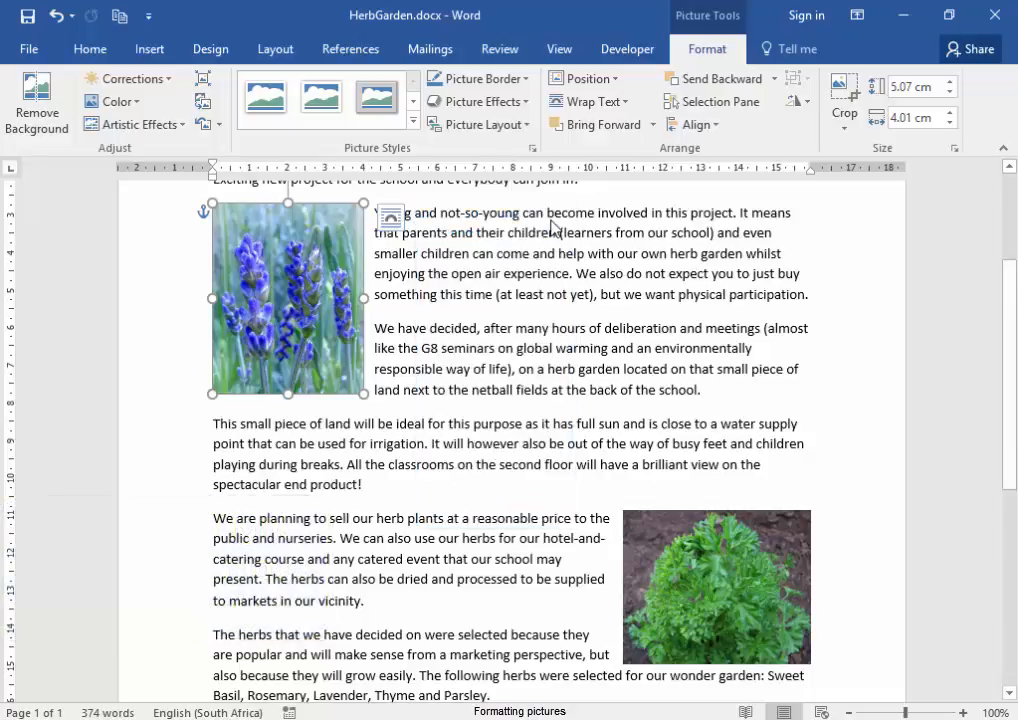
mouse_move(350, 307)
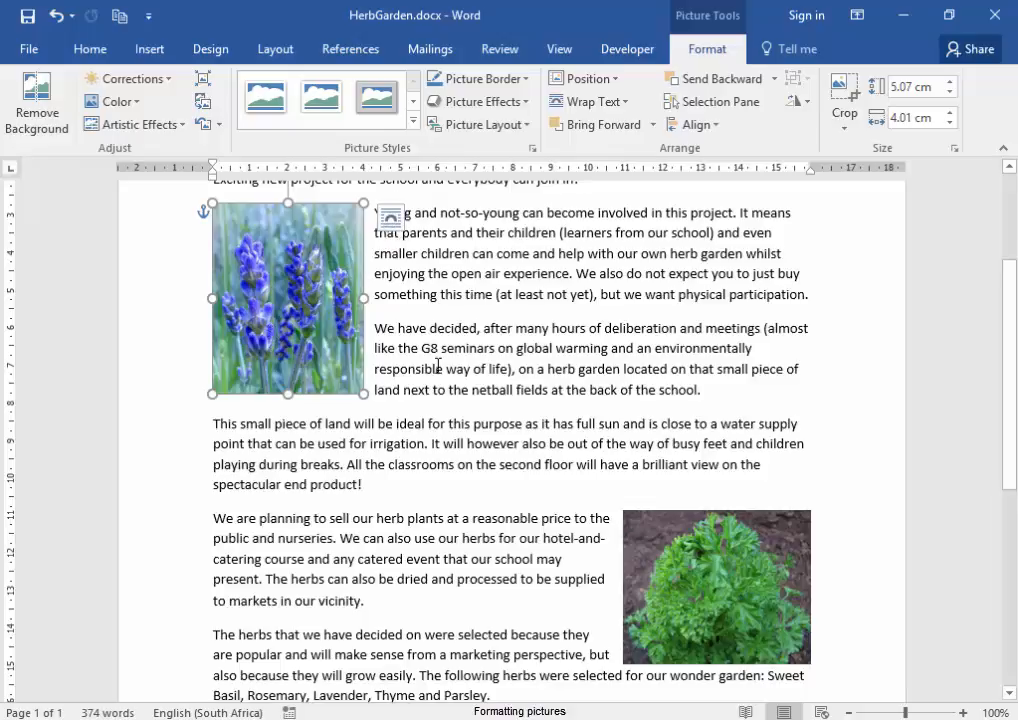
mouse_move(302, 330)
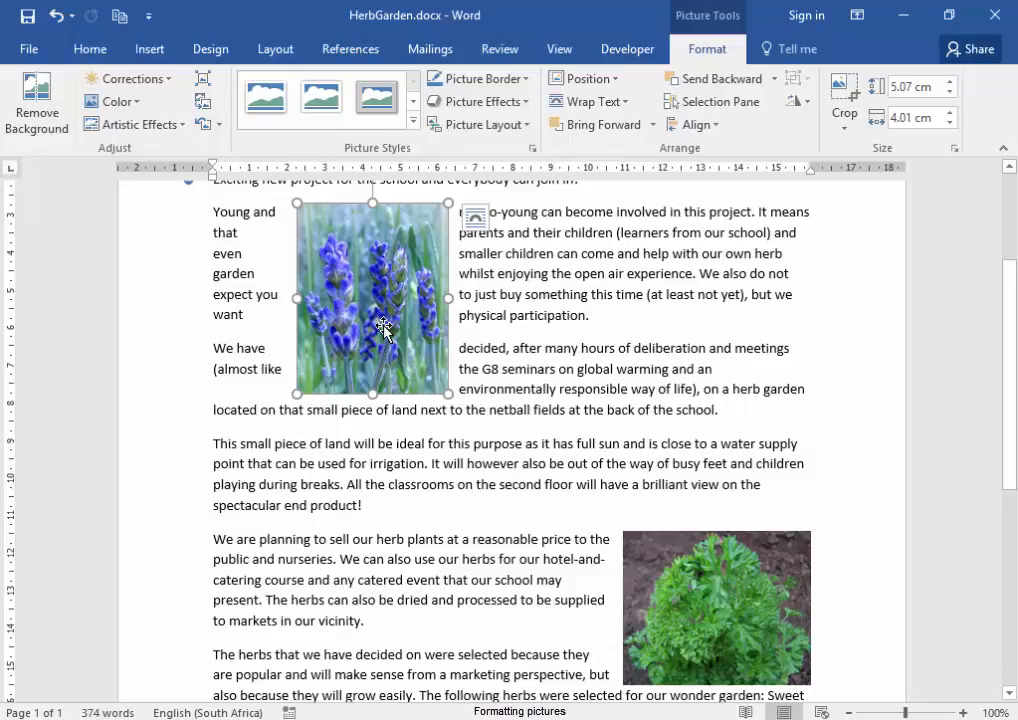
mouse_move(598, 348)
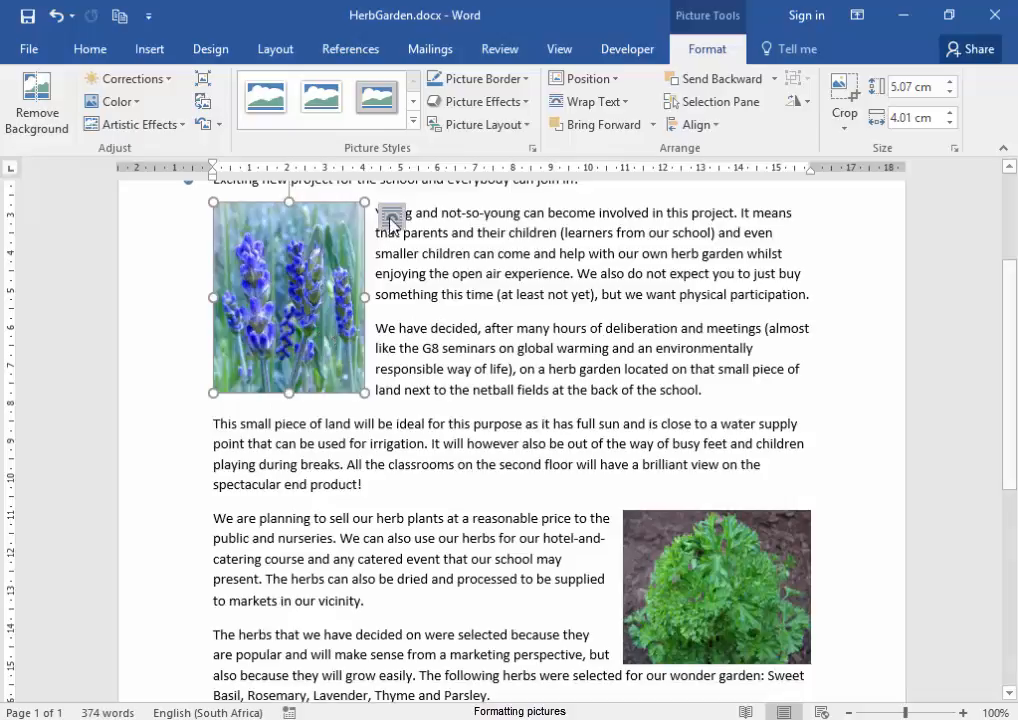
mouse_move(466, 375)
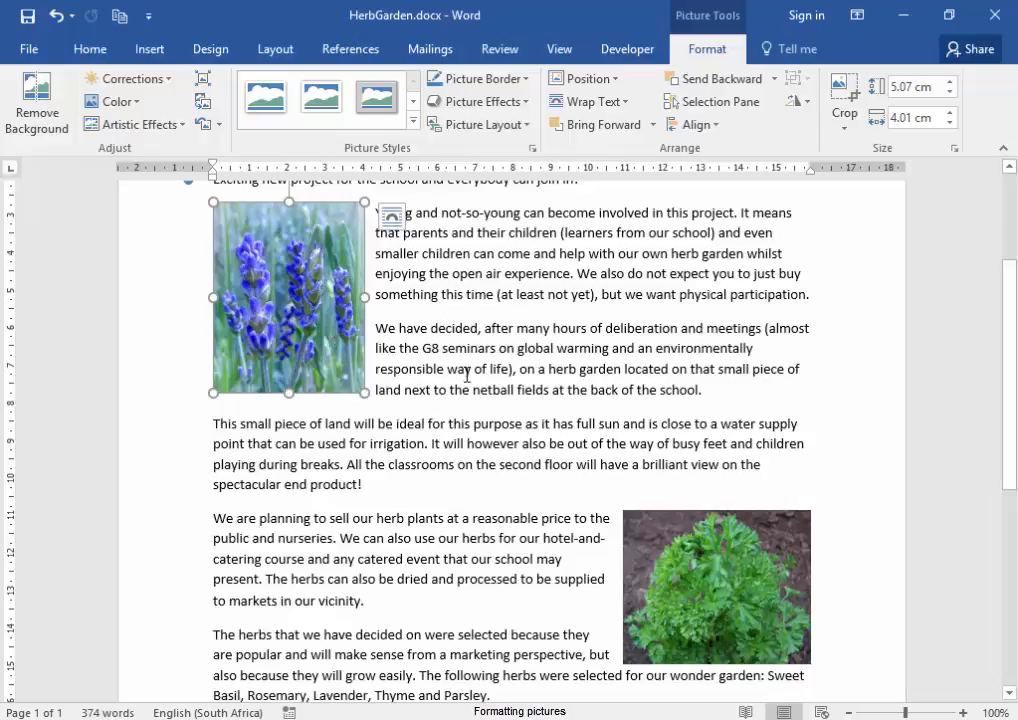
Move the lavender photo back to the left margin and show its Layout Options
click(470, 388)
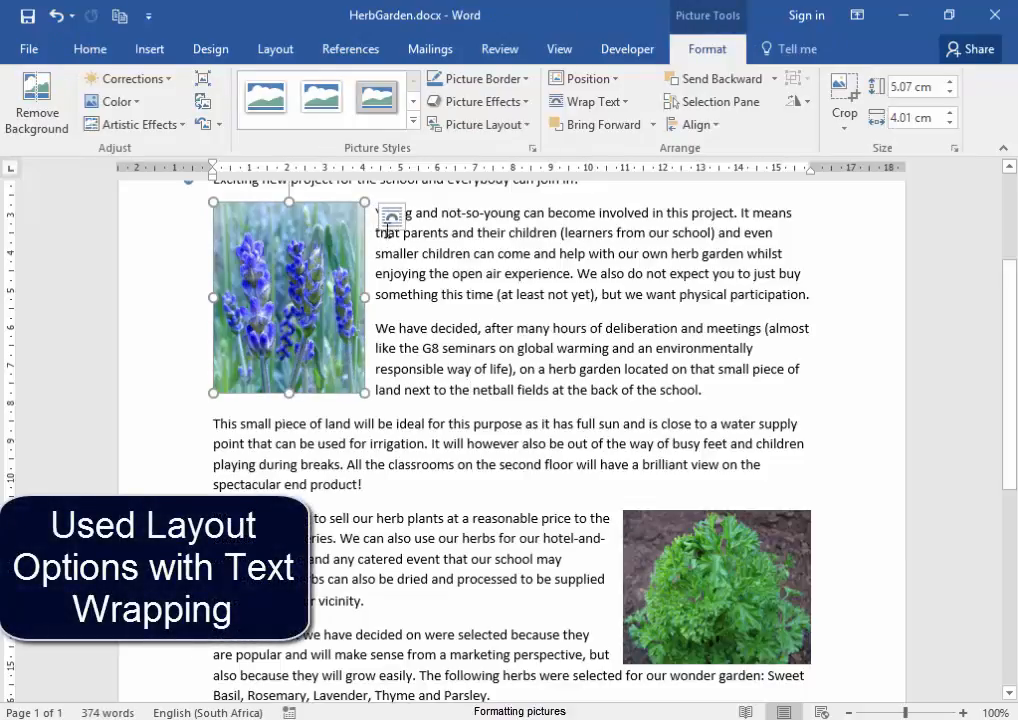
click(391, 216)
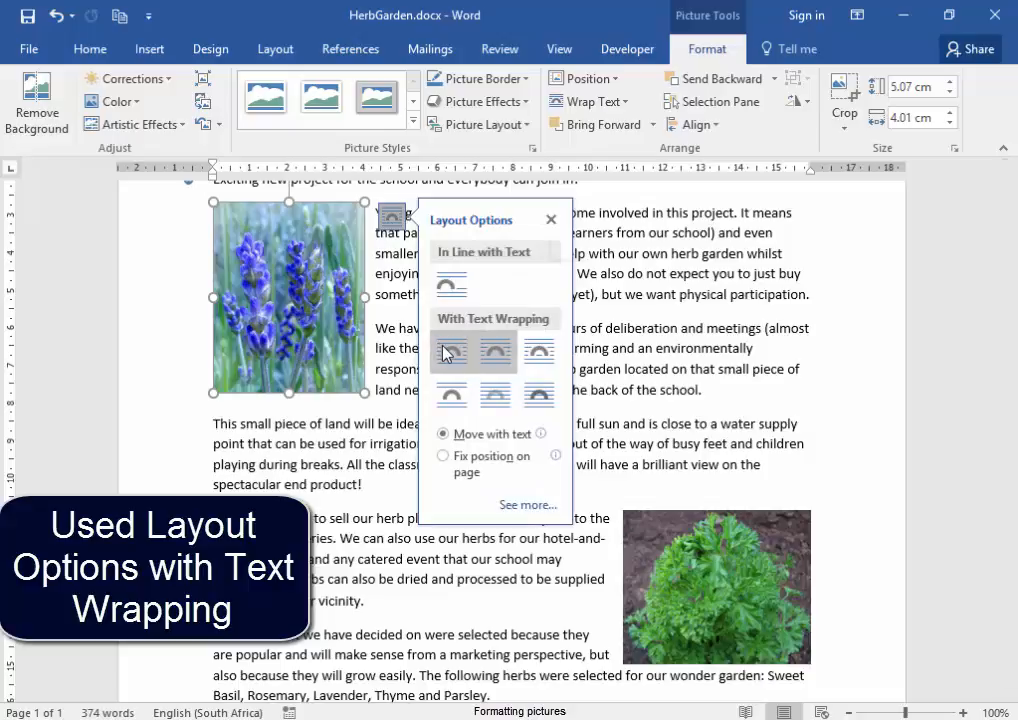